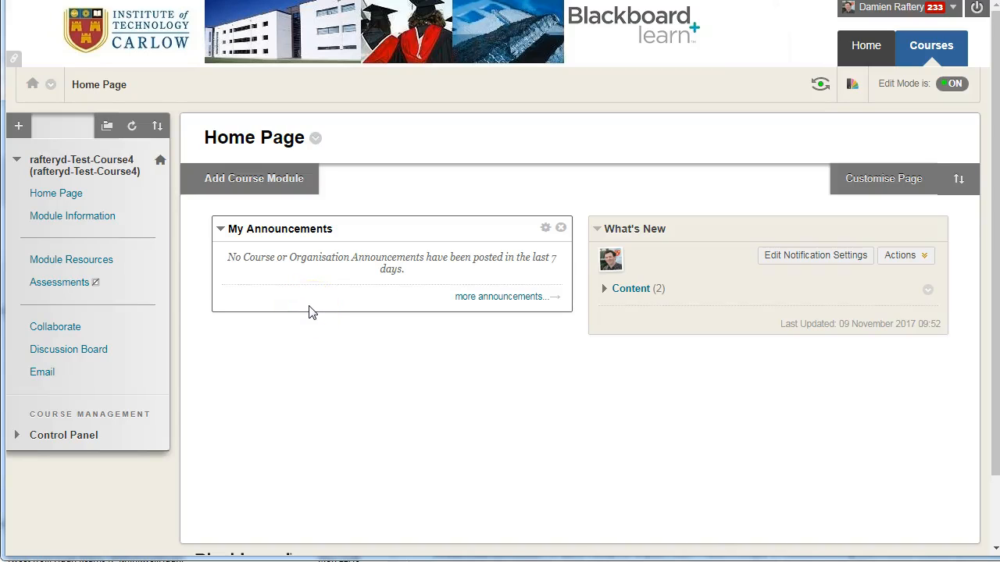
mouse_move(55, 328)
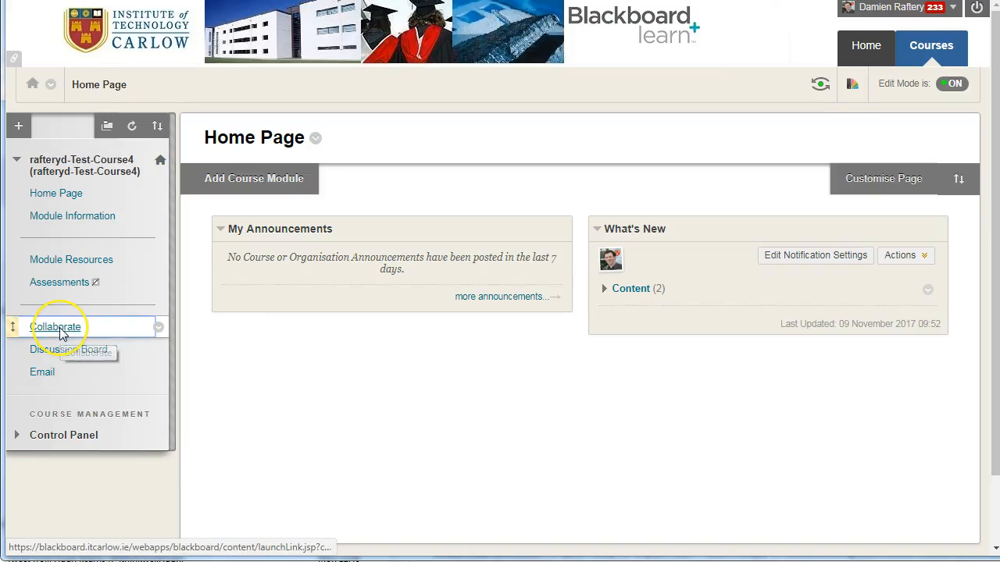
- Go to the course's Collaborate page listing the scheduled Thursday Practice session
left_click(53, 326)
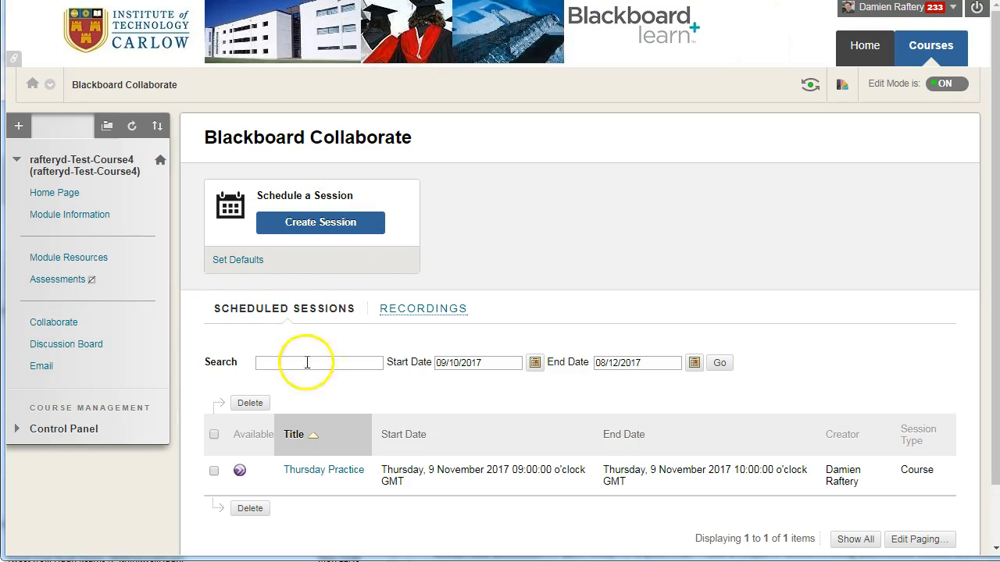
left_click(63, 429)
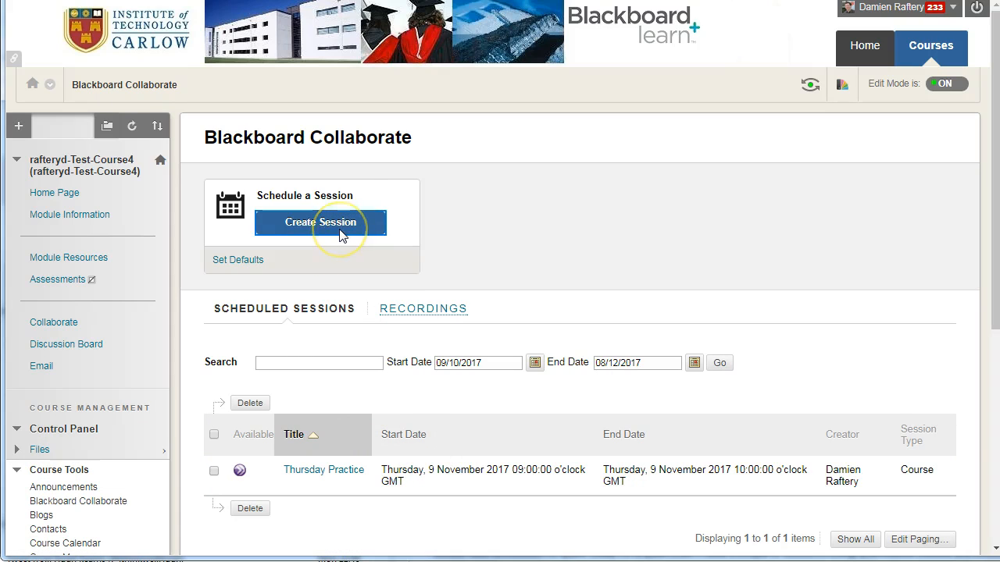
- Create a new Collaborate session named 'Practice Session'
left_click(319, 222)
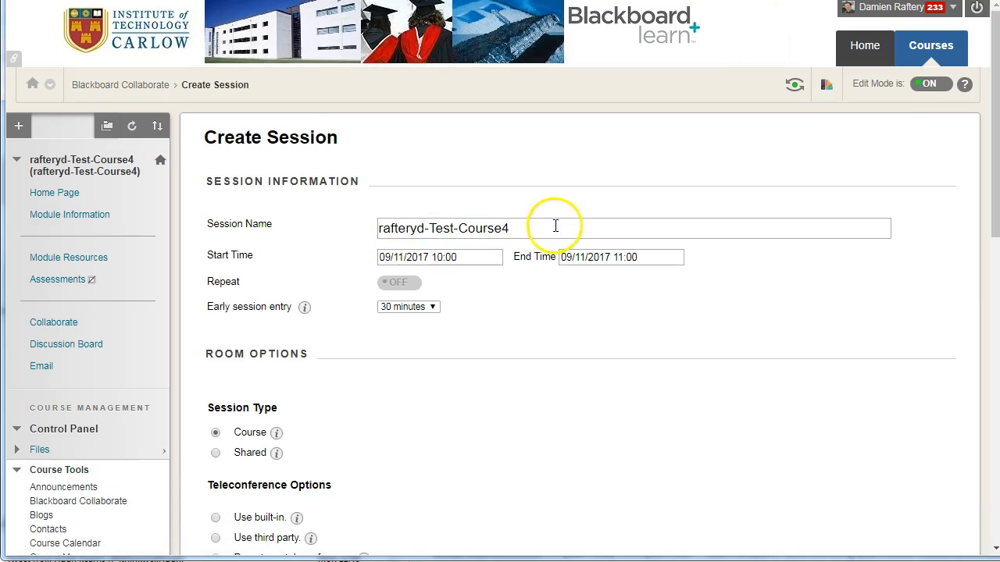
triple_click(443, 228)
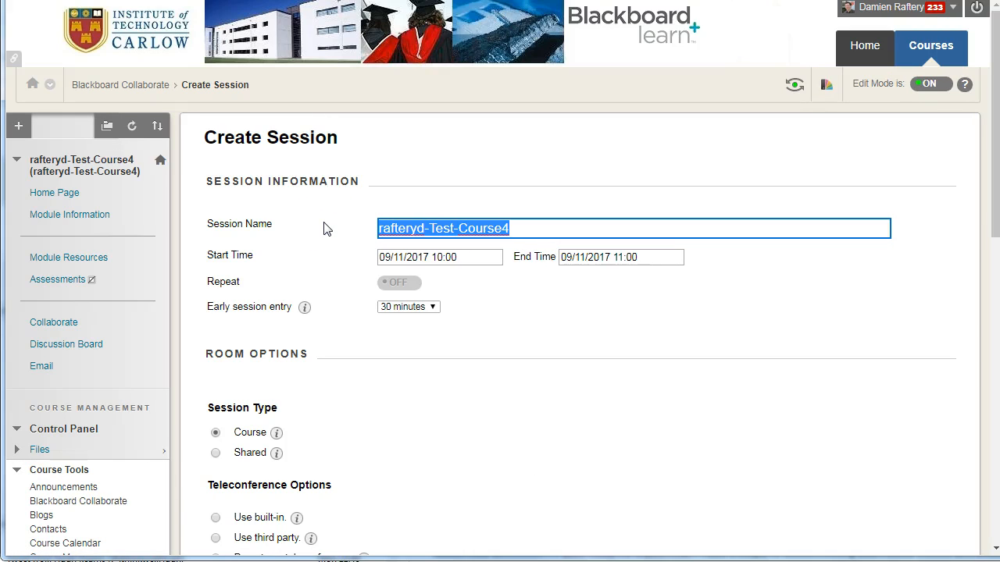
type("Praci")
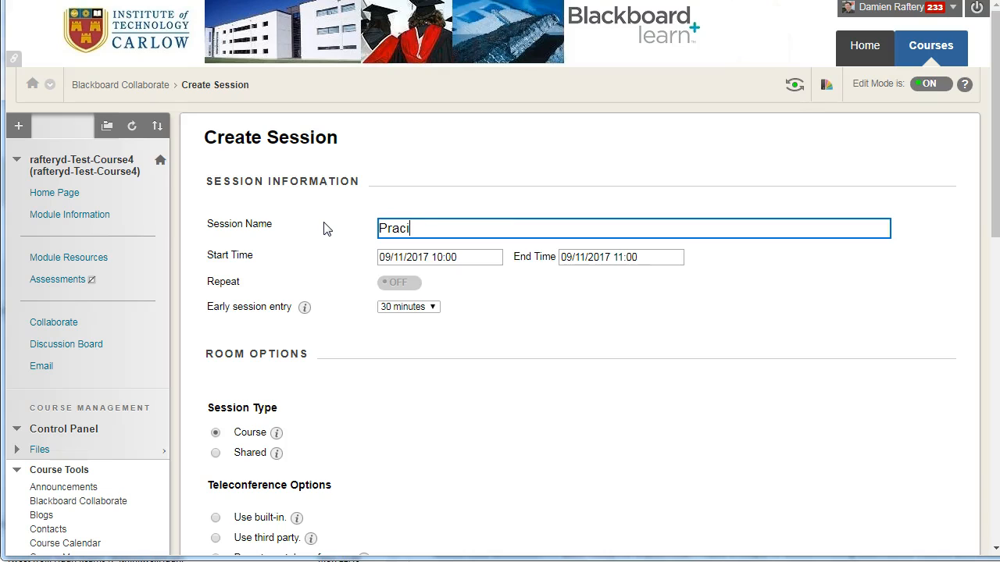
type("tice Session")
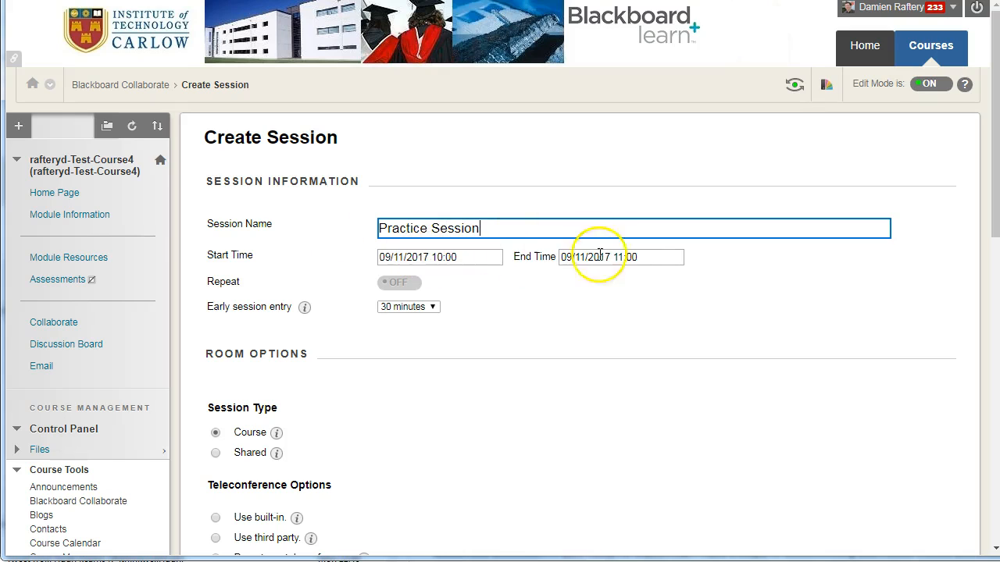
- Set the session's start time to 11:00 and end time to 12:00 on 09/11/2017
left_click(439, 257)
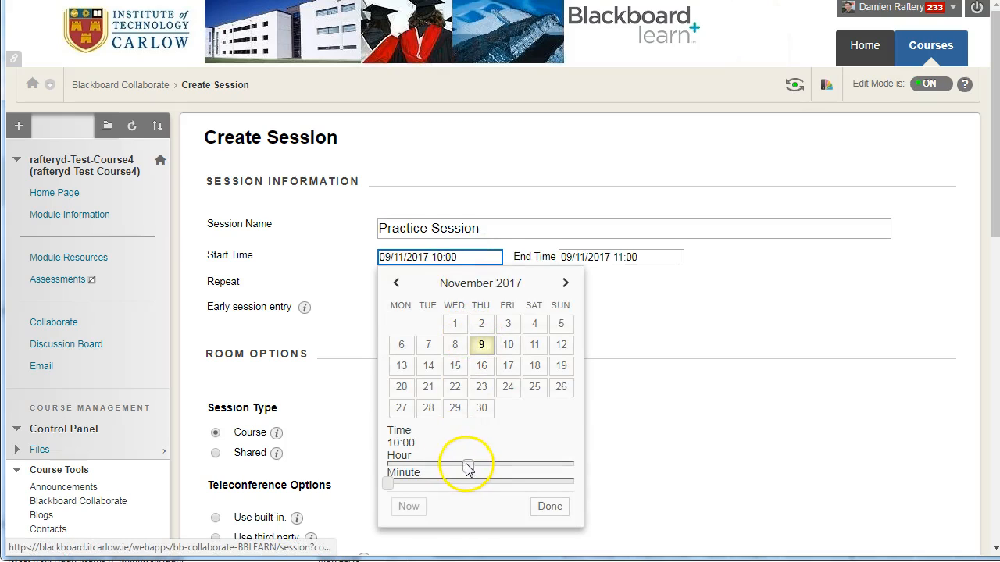
left_click_drag(467, 466, 476, 466)
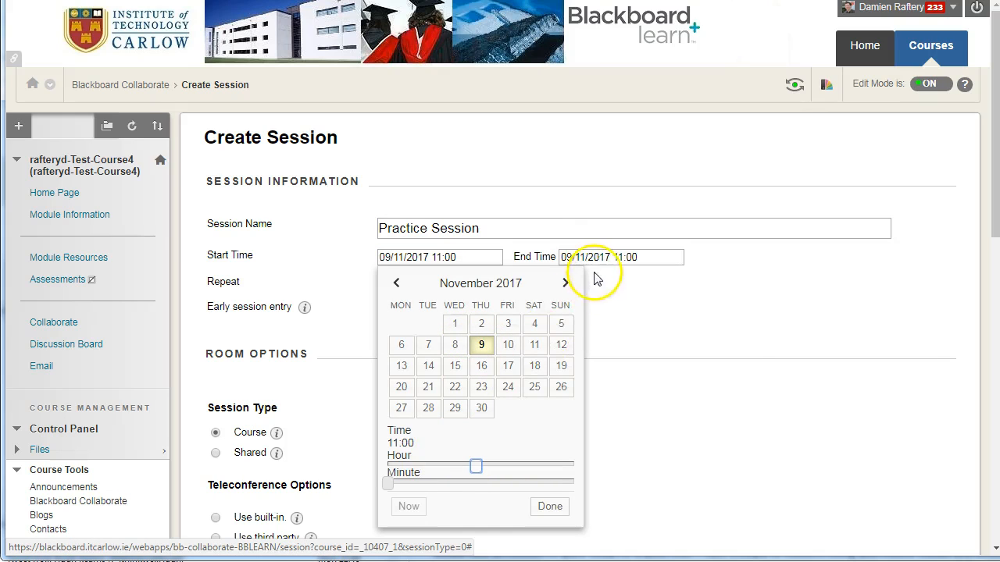
left_click(621, 256)
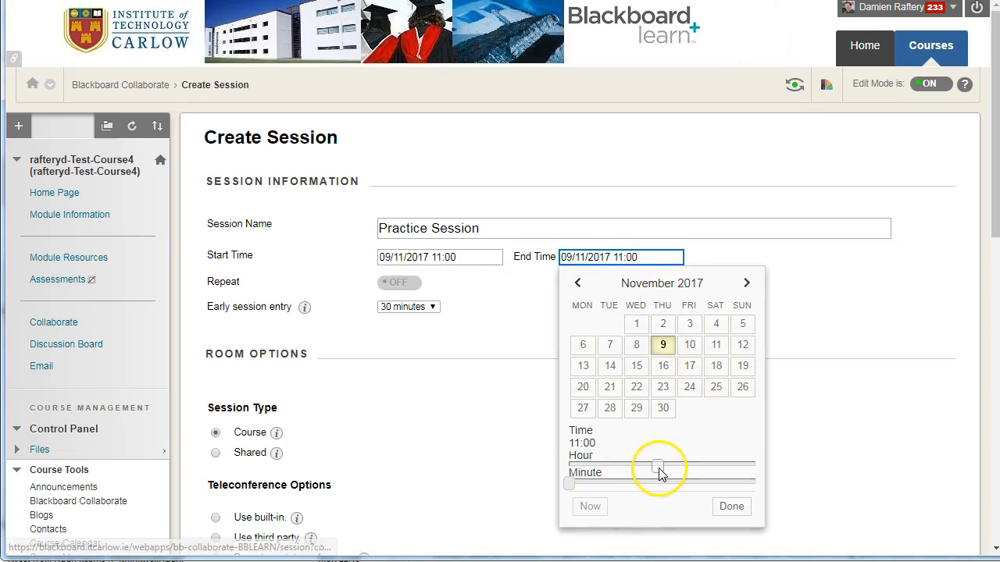
left_click_drag(659, 466, 666, 466)
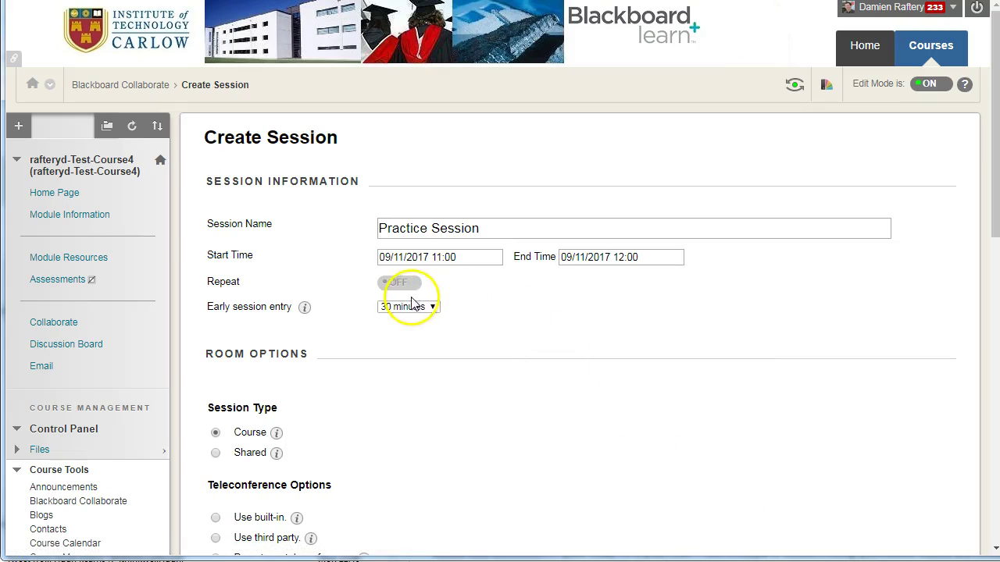
mouse_move(304, 307)
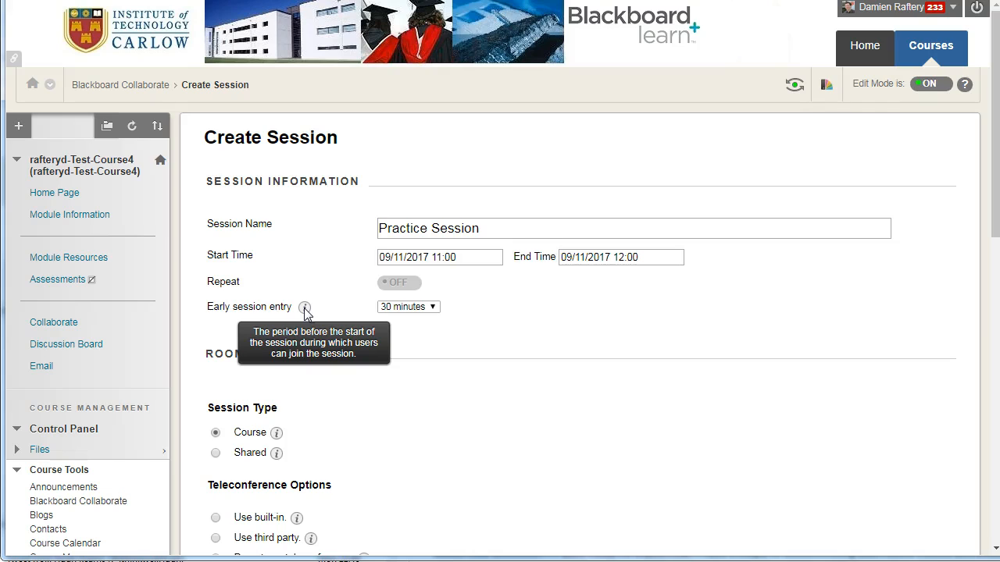
- Save Practice Session, leaving room, grading and role options at their defaults
scroll("down", 3)
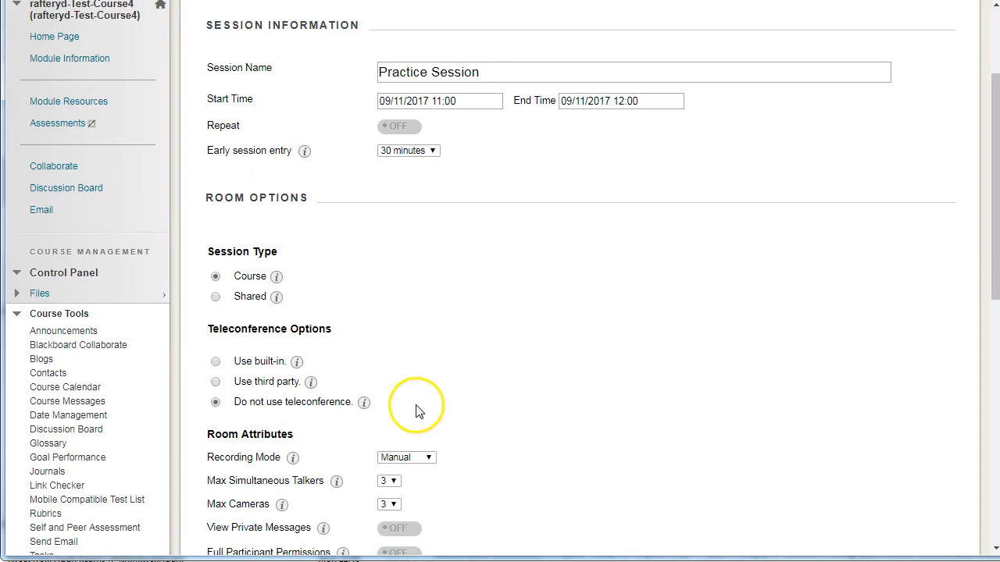
mouse_move(278, 298)
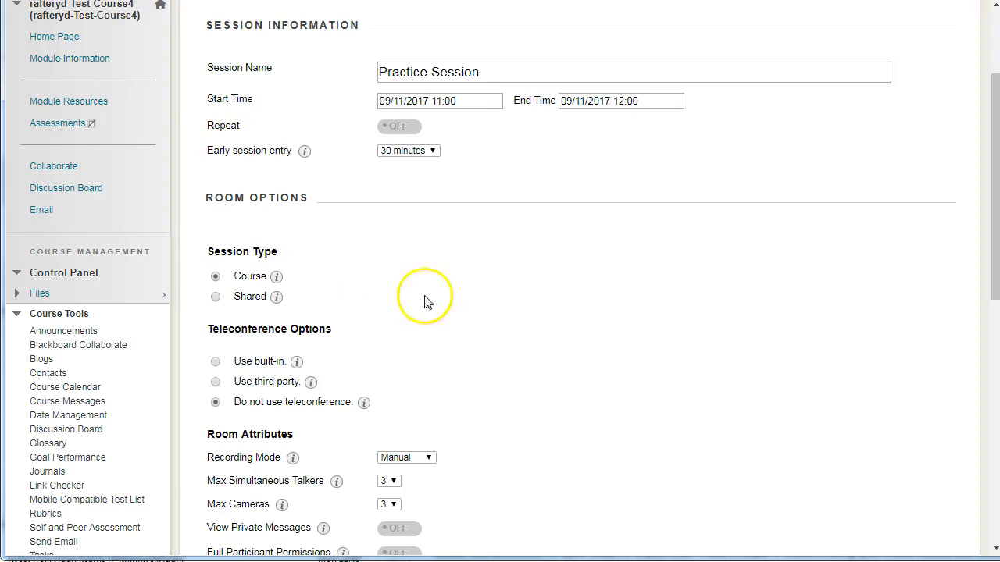
scroll("down", 3)
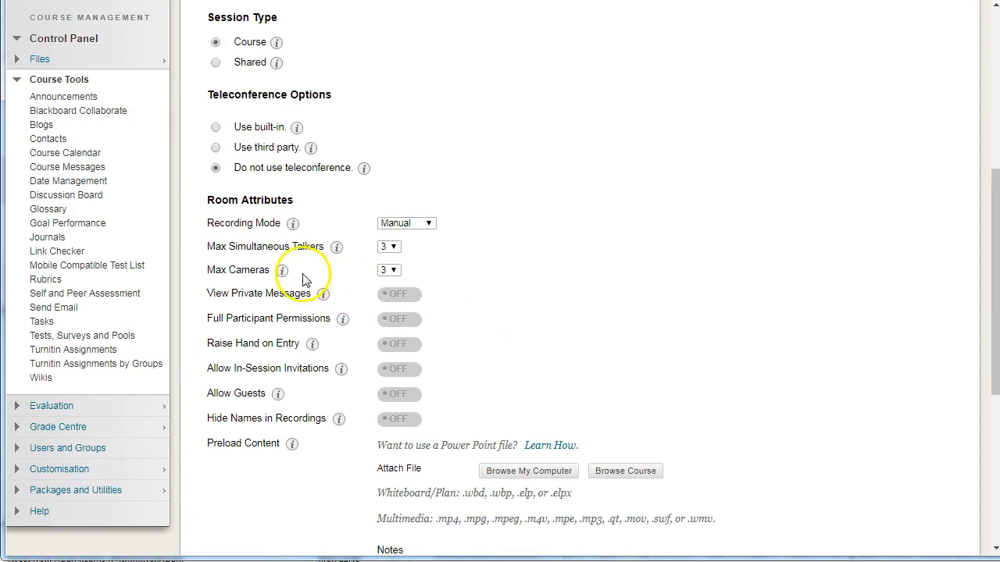
scroll("down", 3)
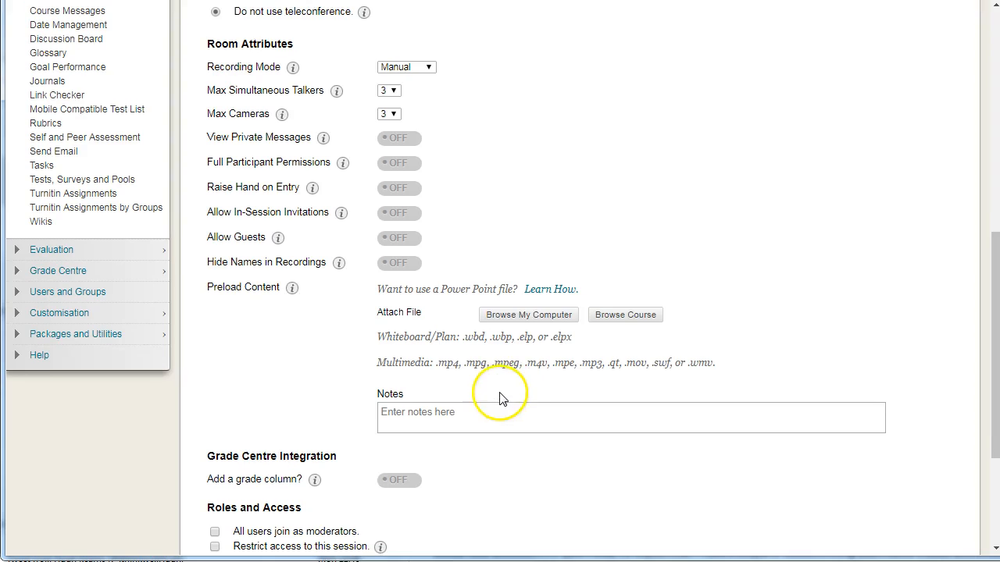
mouse_move(264, 311)
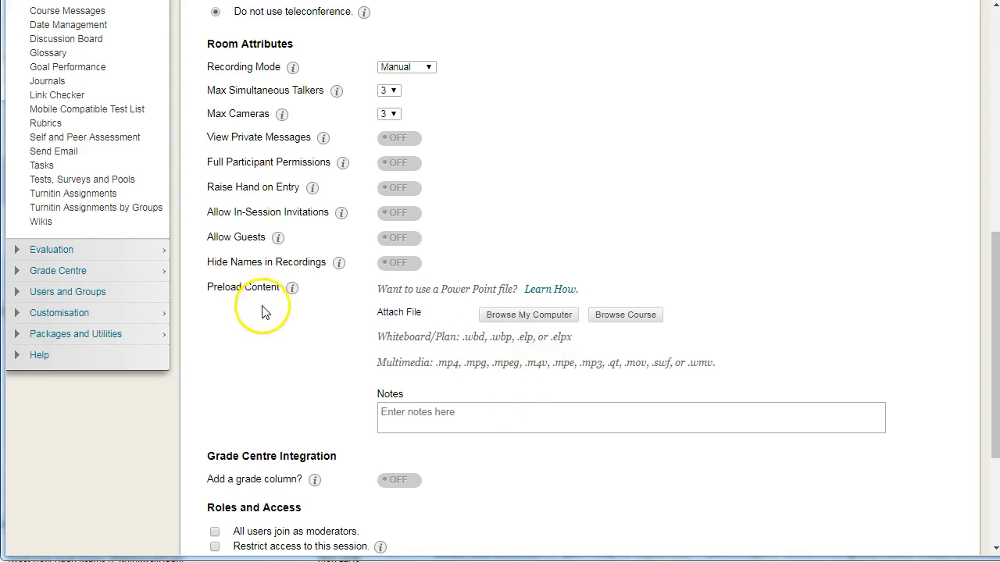
mouse_move(457, 376)
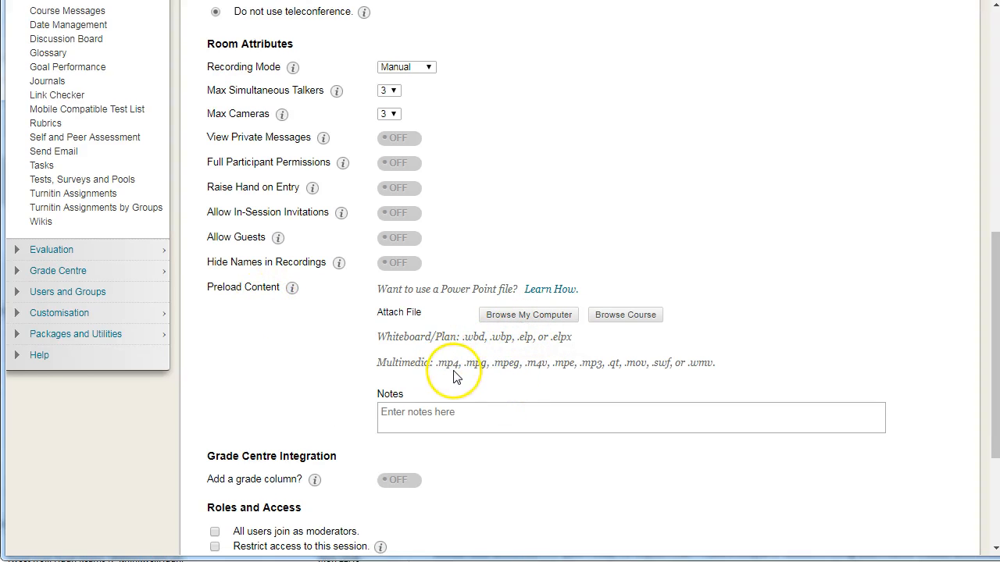
mouse_move(457, 377)
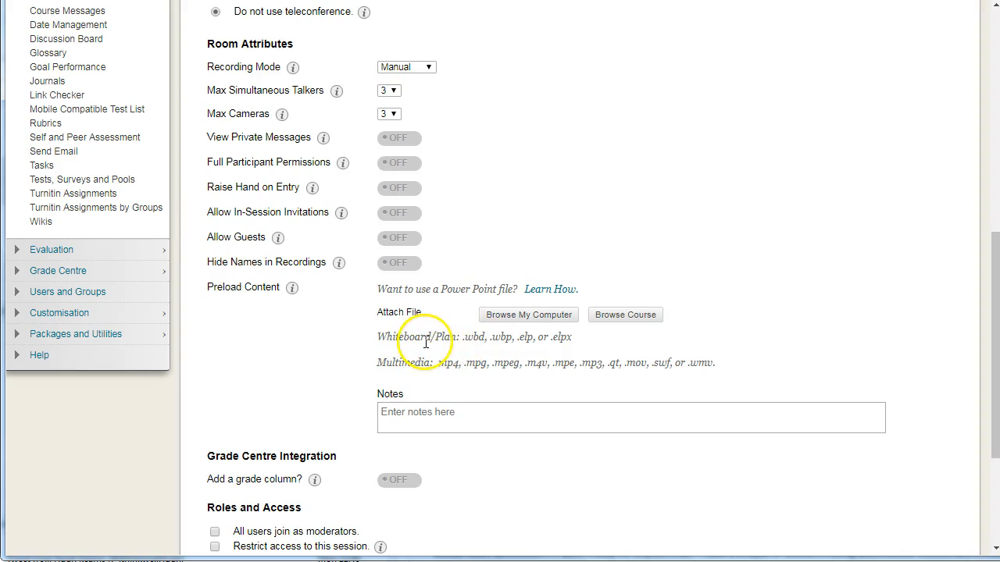
mouse_move(533, 361)
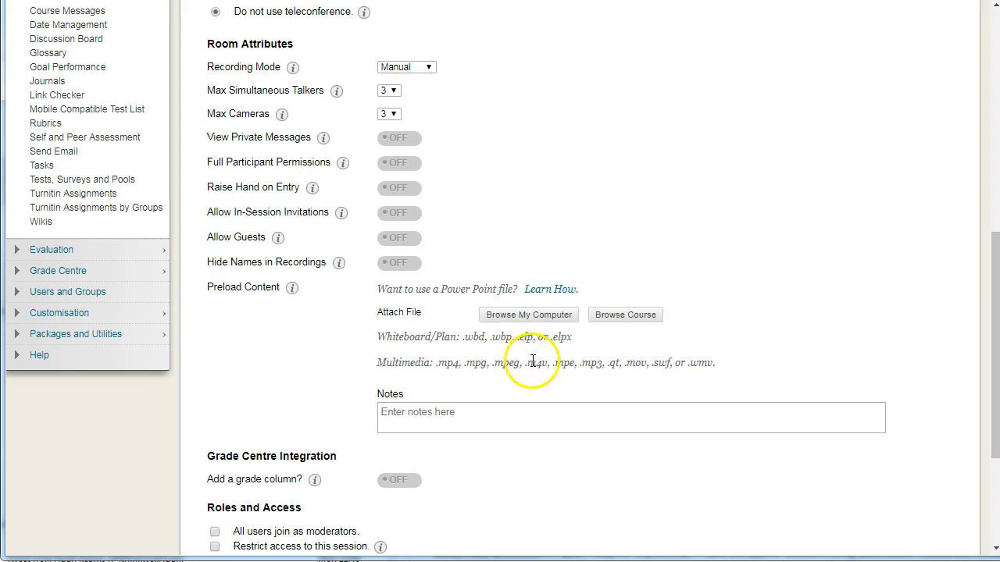
mouse_move(451, 287)
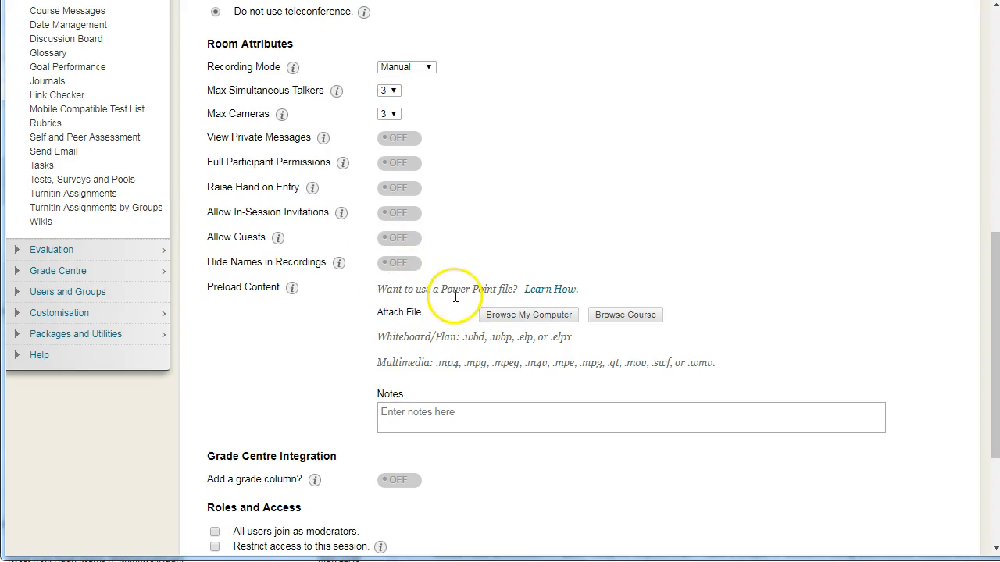
scroll("down", 3)
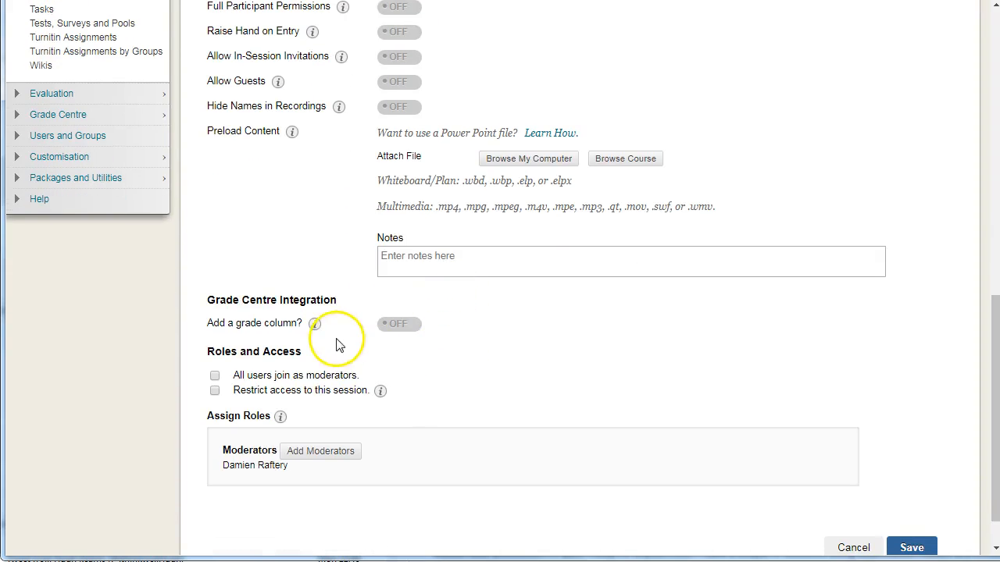
mouse_move(317, 323)
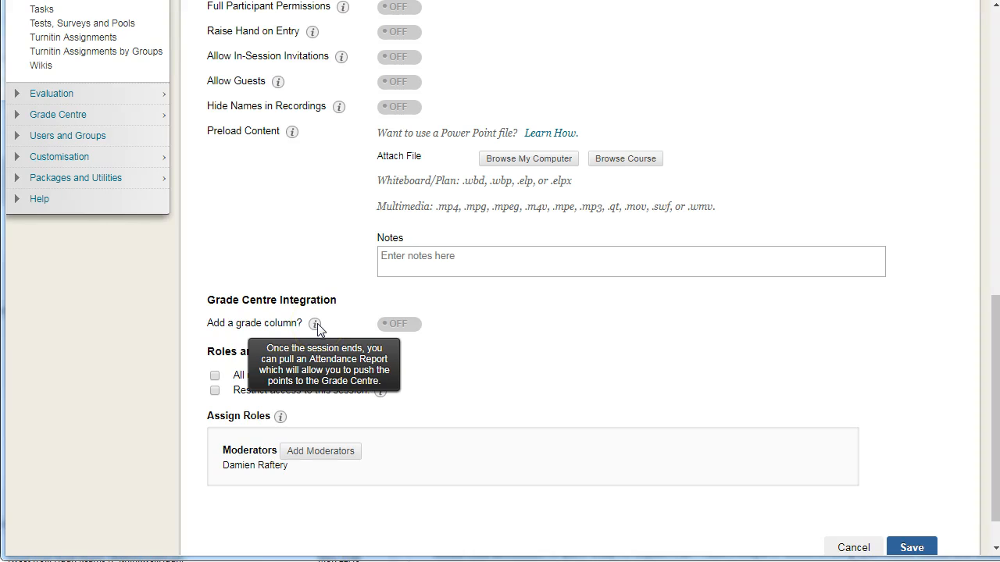
scroll("down", 3)
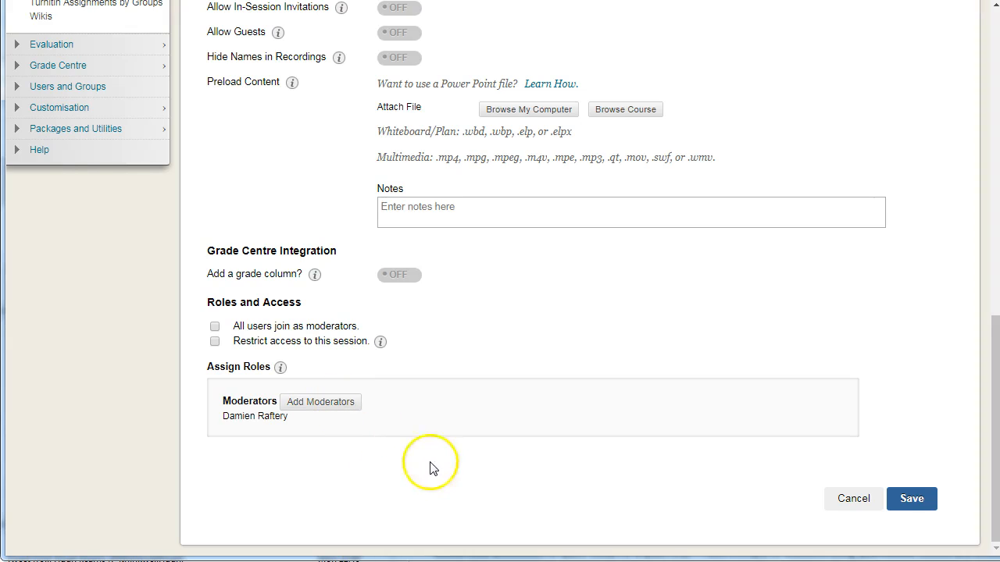
mouse_move(860, 491)
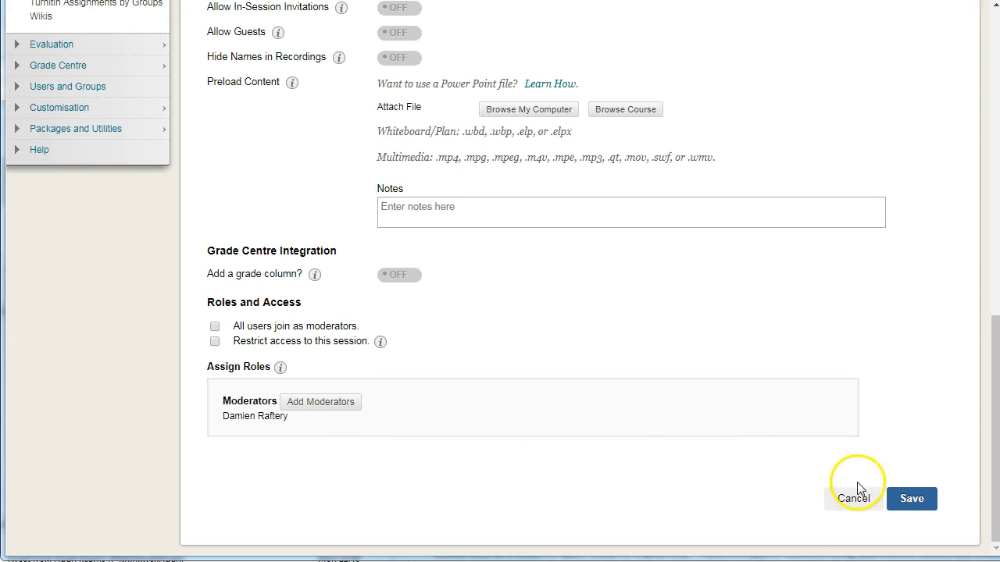
mouse_move(853, 482)
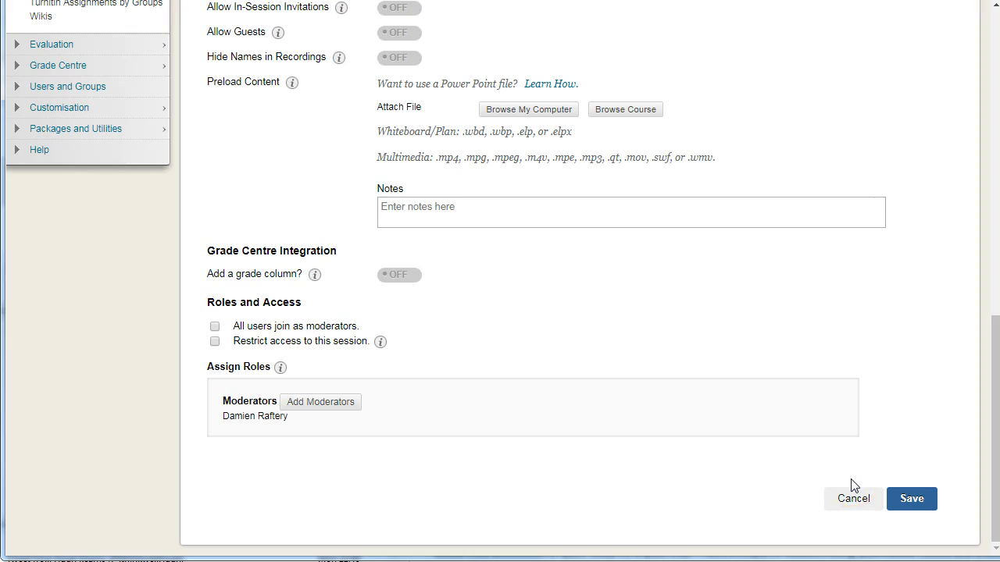
mouse_move(860, 484)
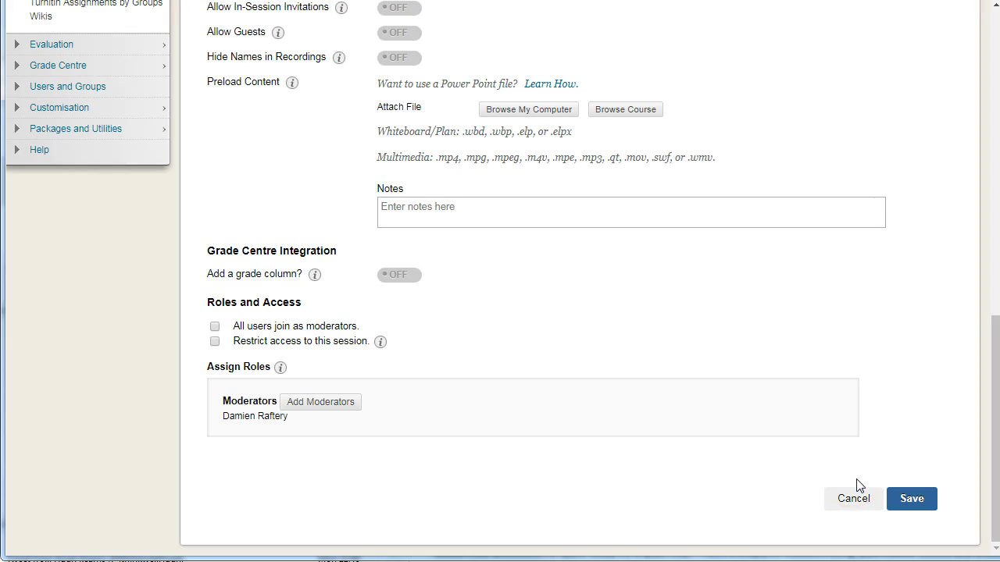
left_click(911, 499)
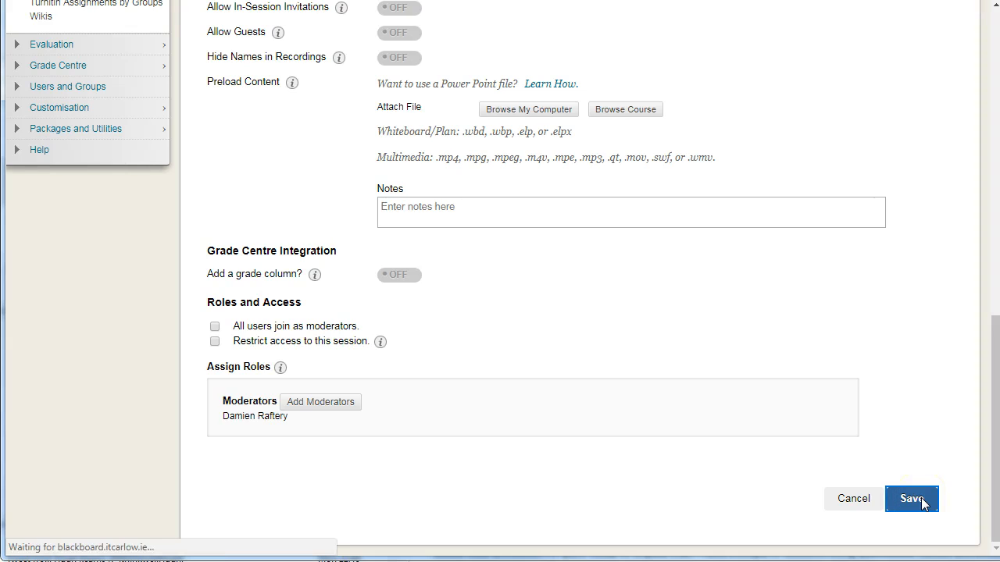
- Choose Add Link from the Practice Session row's dropdown menu
left_click(911, 500)
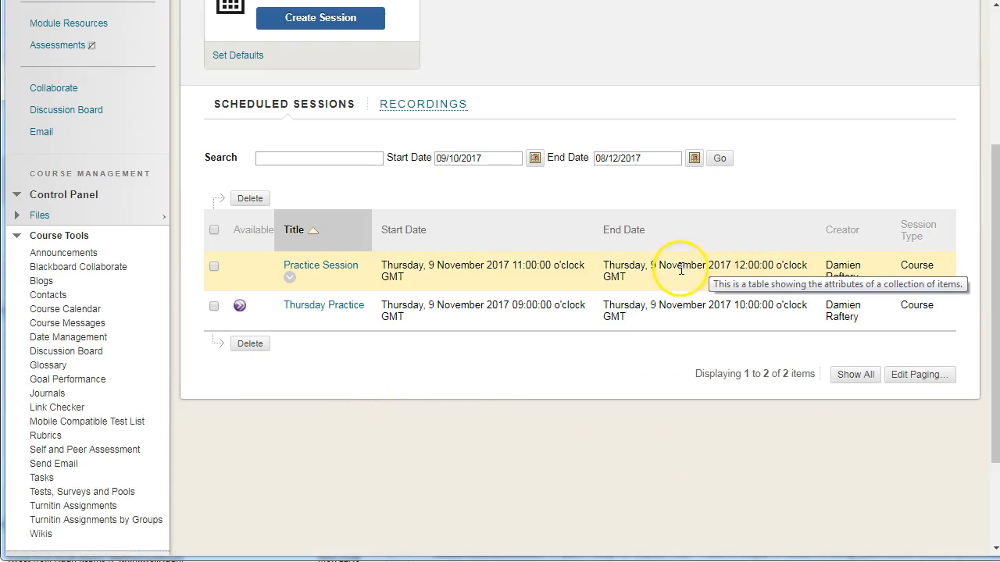
left_click(289, 277)
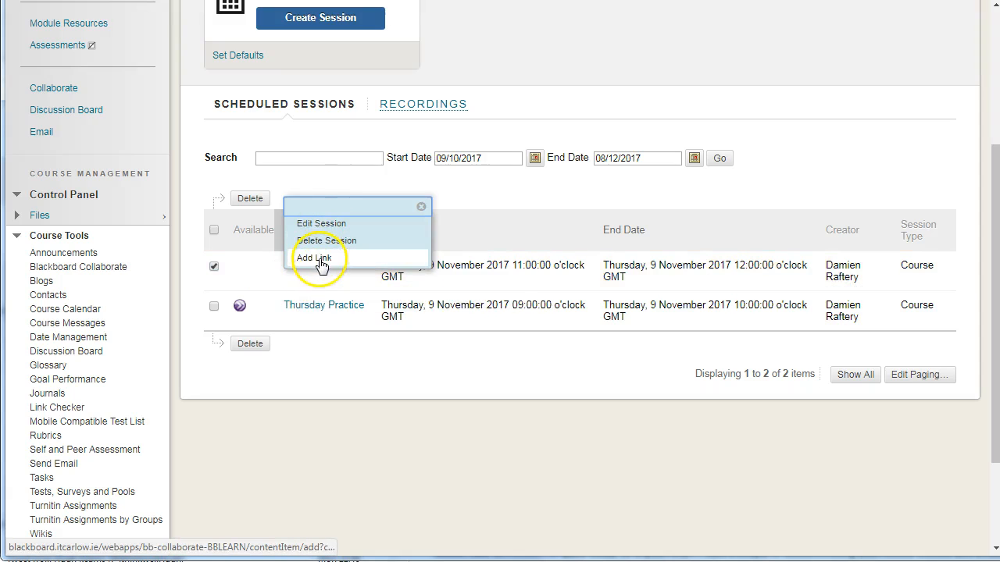
mouse_move(314, 258)
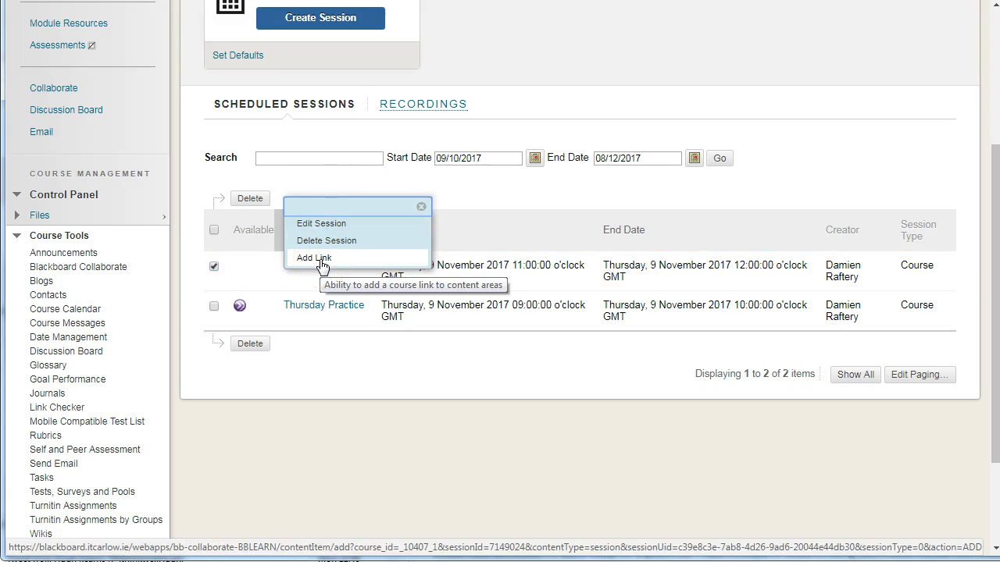
left_click(313, 258)
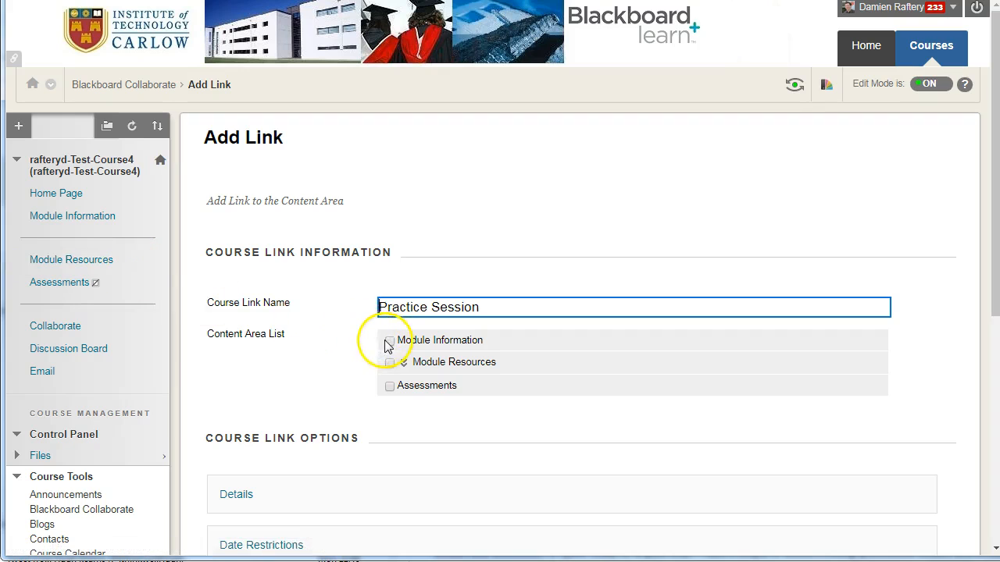
- Save the Practice Session link into Module Information, then return via Module Resources to Collaborate
left_click(388, 339)
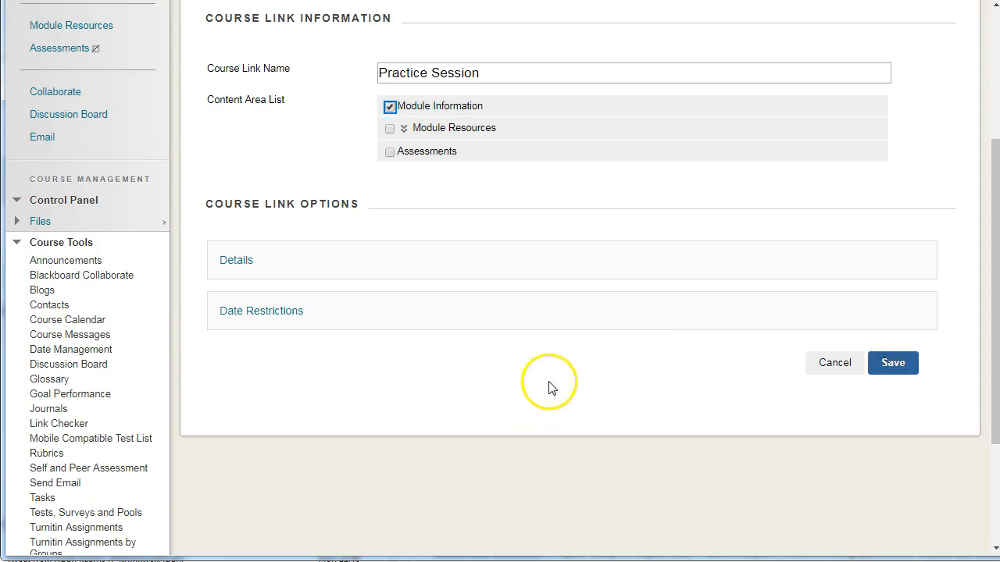
left_click(893, 362)
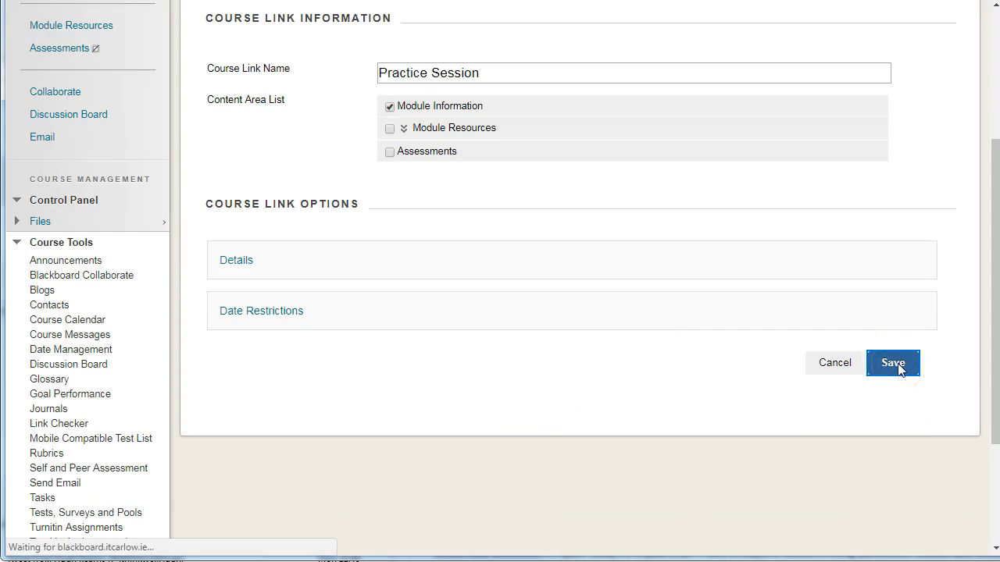
left_click(893, 362)
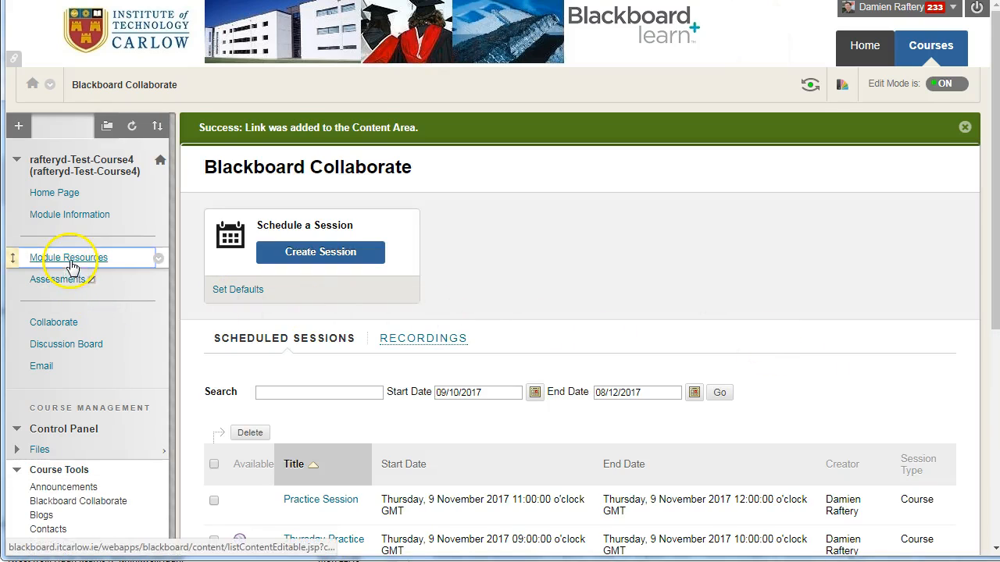
left_click(69, 258)
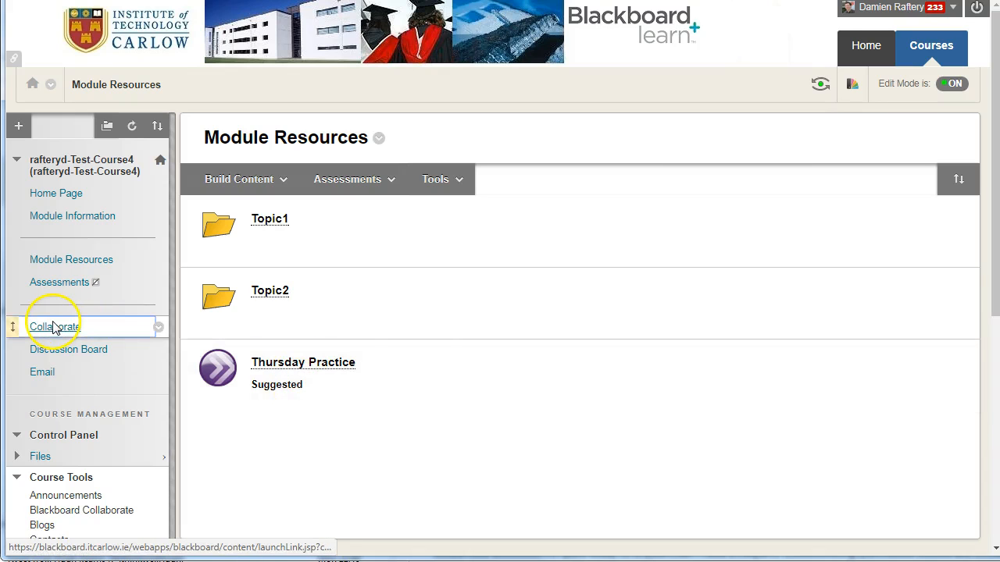
left_click(52, 326)
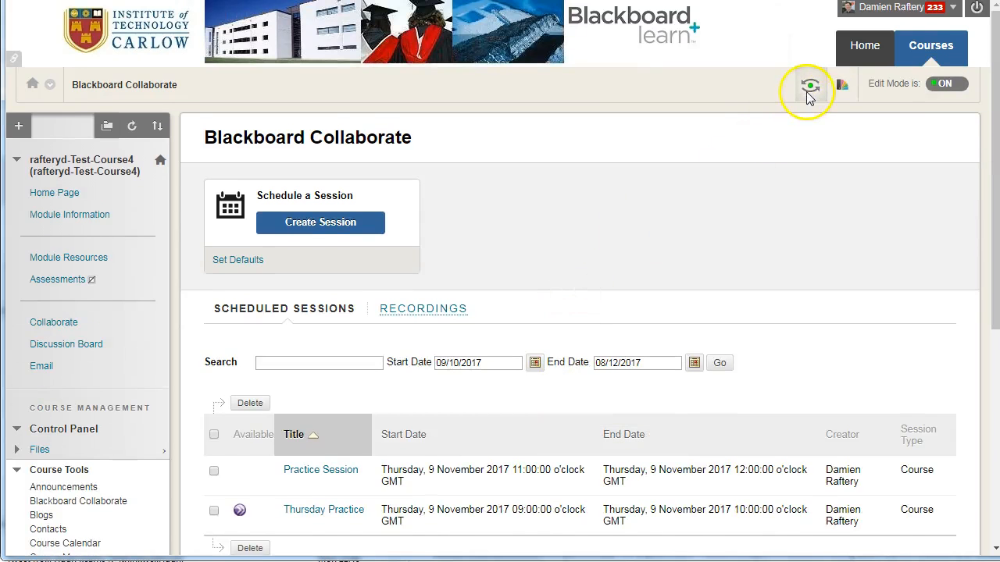
- Turn on Student Preview and check the Collaborate sessions list and Module Resources
left_click(810, 84)
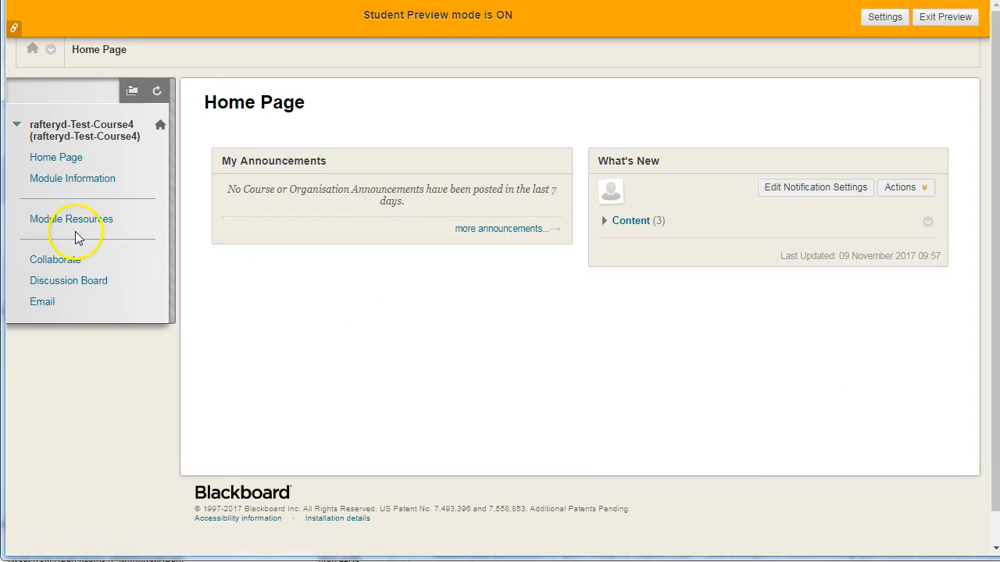
left_click(54, 256)
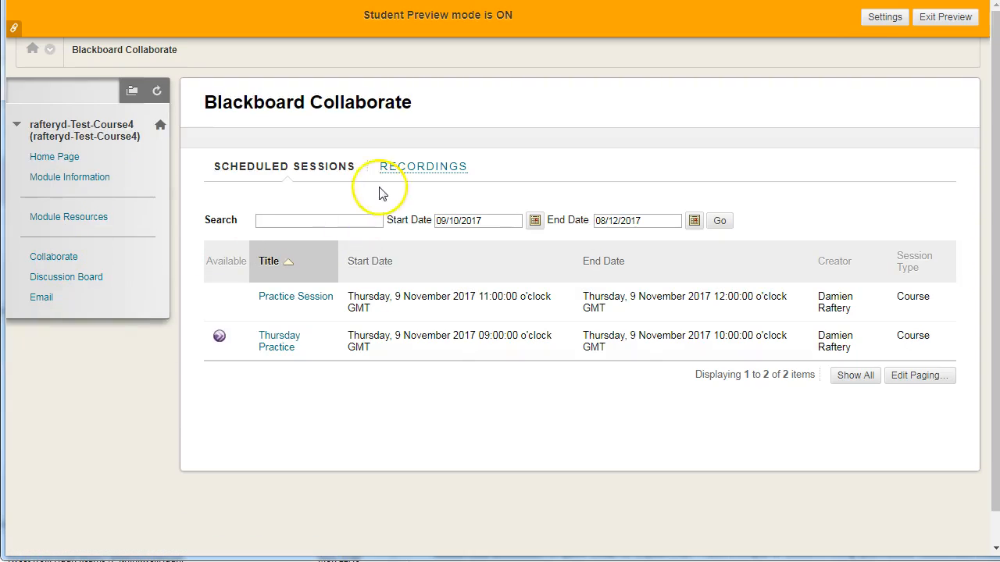
mouse_move(494, 297)
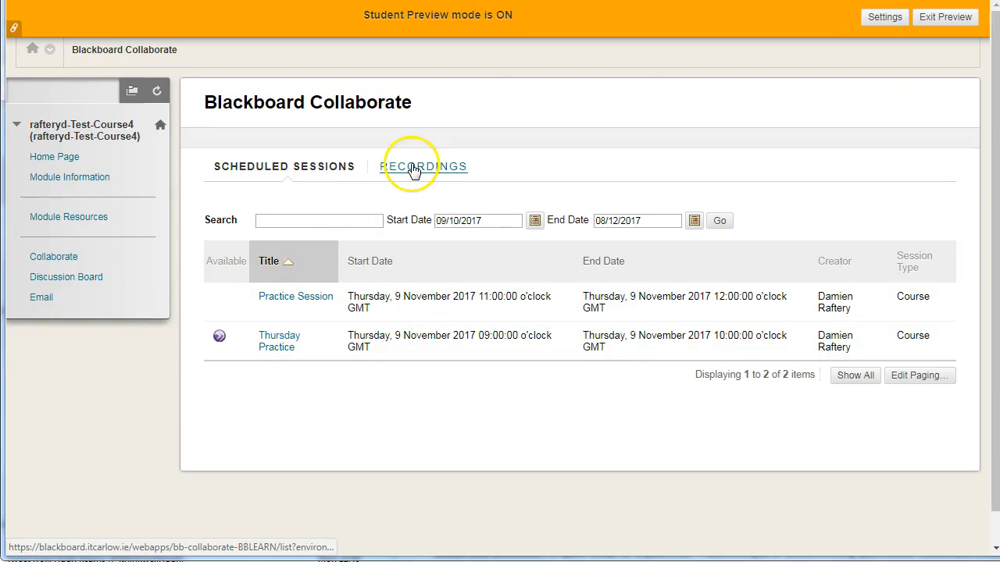
mouse_move(69, 231)
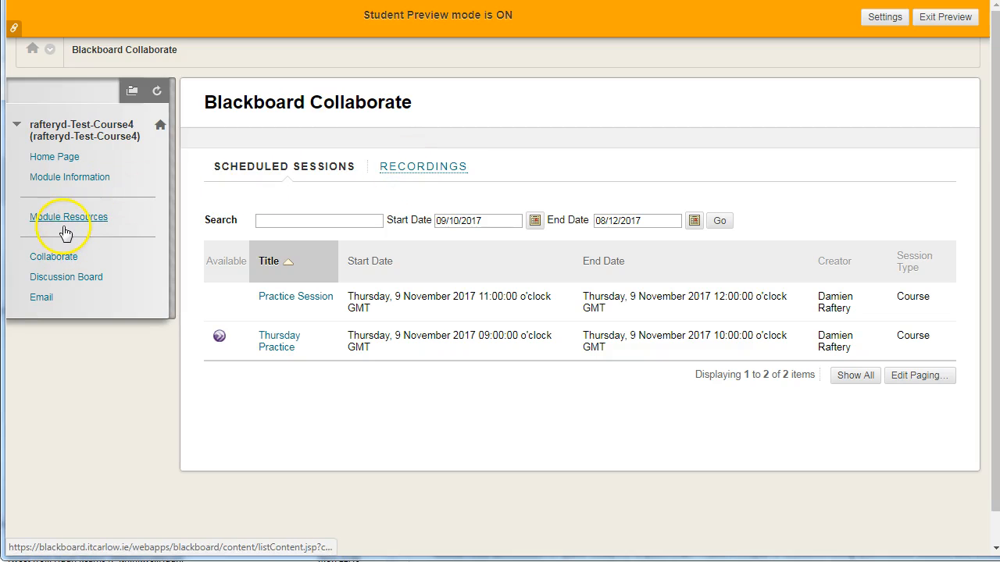
left_click(70, 217)
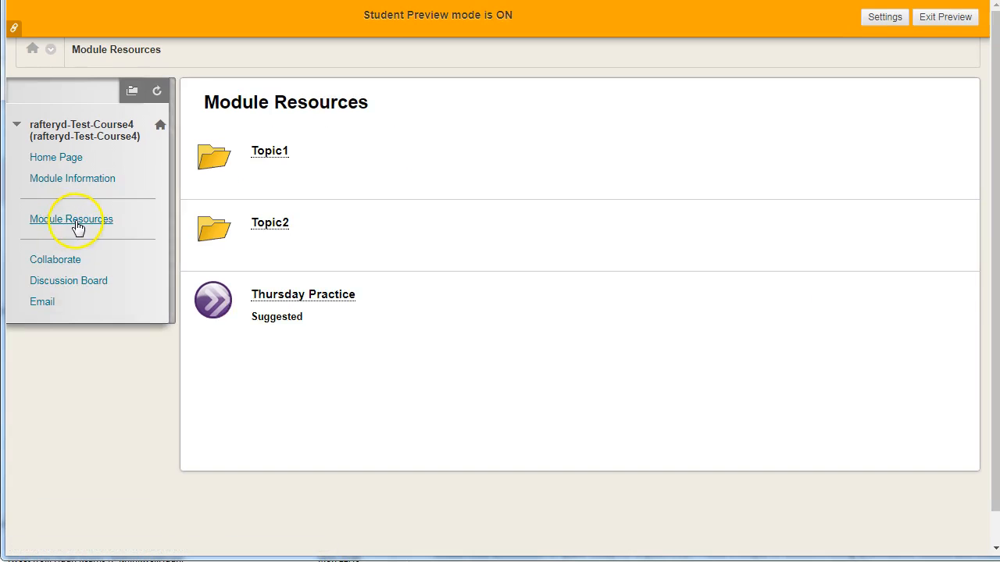